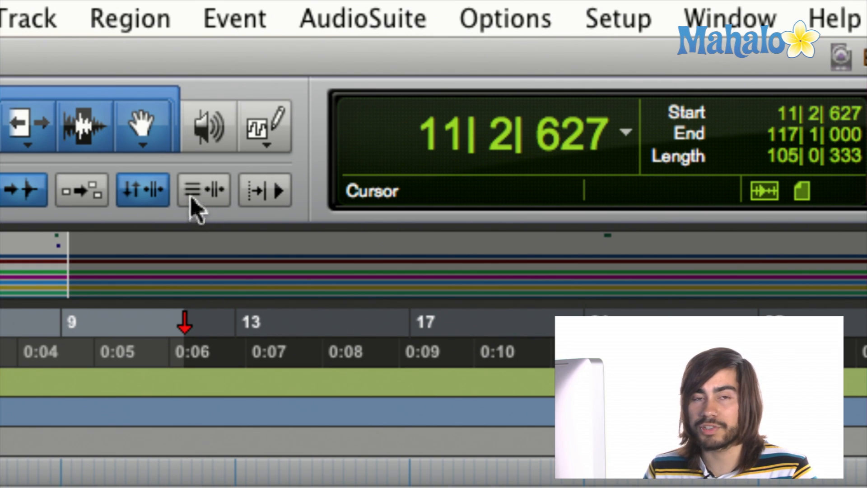
{"action": "mouse_move", "coordinate": [221, 214]}
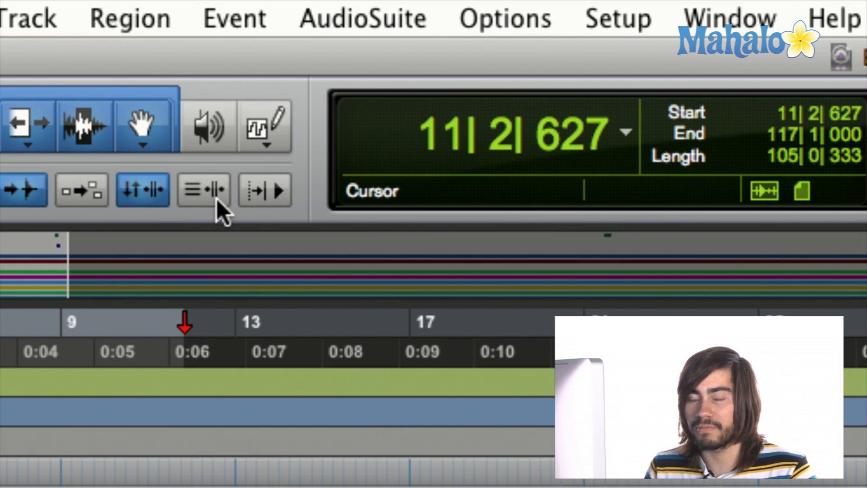
{"action": "mouse_move", "coordinate": [203, 190]}
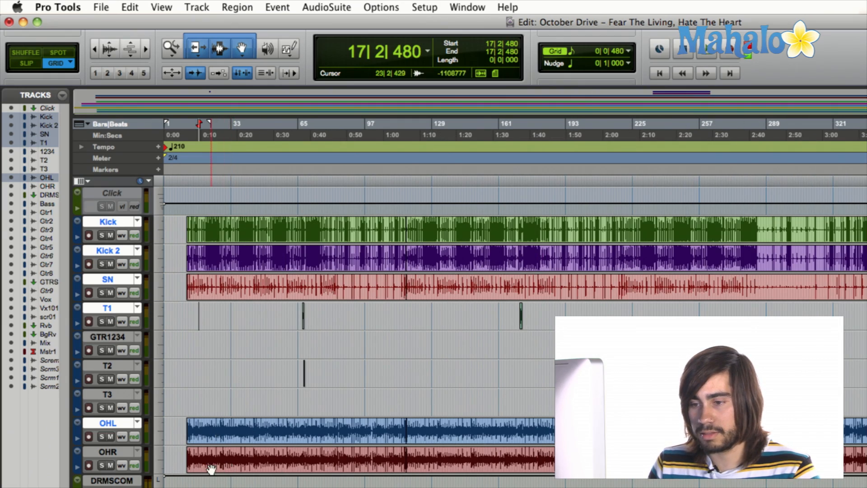
Bring up the track name context menu on the selected drum tracks to start a group
{"action": "scroll", "scroll_direction": "down", "scroll_amount": 3}
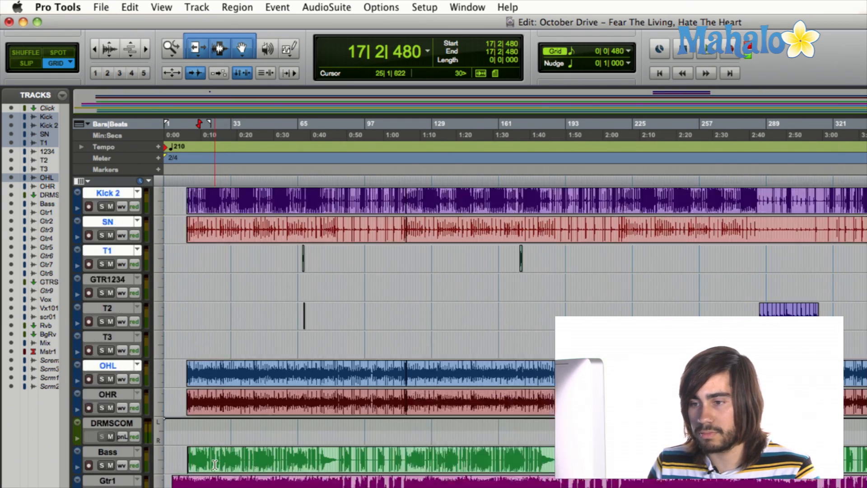
{"action": "scroll", "scroll_direction": "down", "scroll_amount": 3}
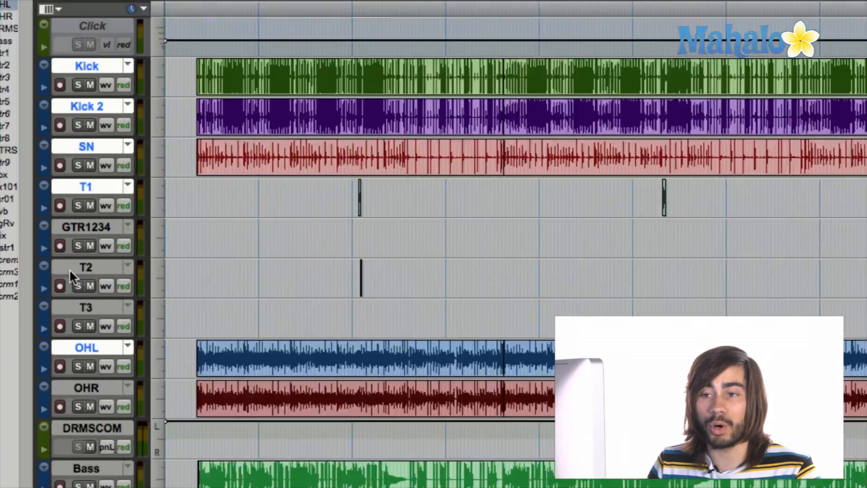
{"action": "right_click", "coordinate": [86, 226]}
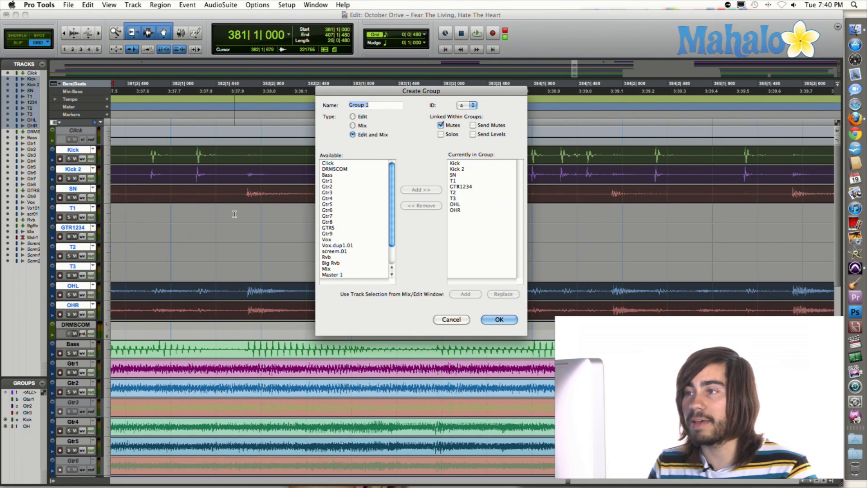
Name the new group 'Drums' and confirm its creation
{"action": "type", "text": "Drums"}
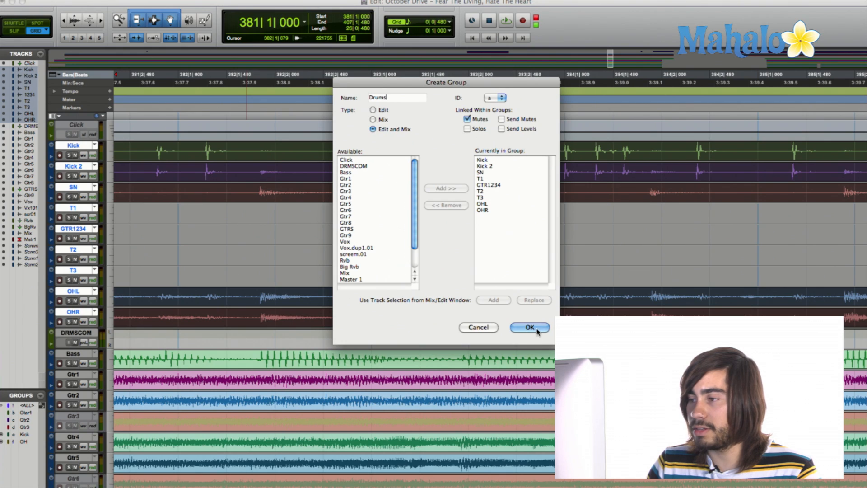
{"action": "left_click", "coordinate": [528, 327]}
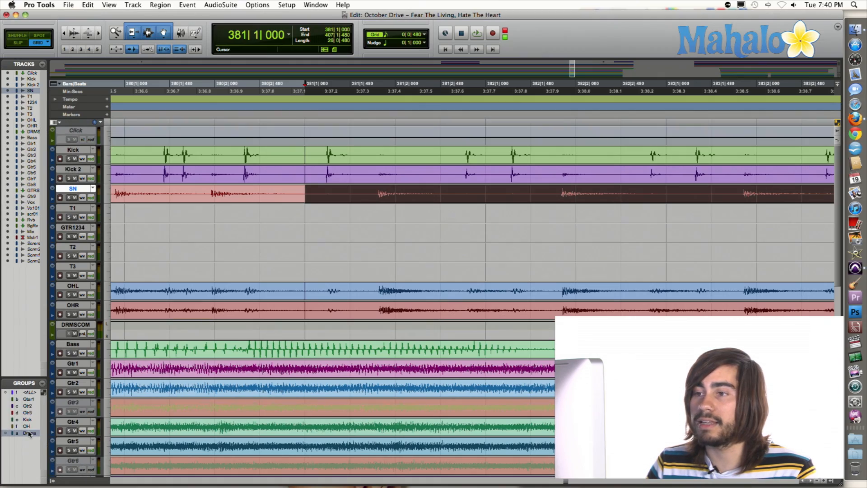
Select every member track via the Drums name in the Groups list
{"action": "left_click", "coordinate": [230, 166]}
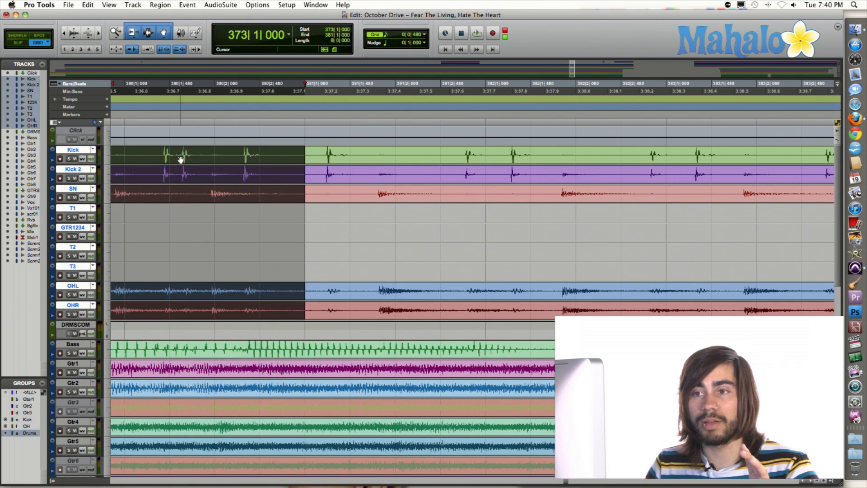
{"action": "mouse_move", "coordinate": [78, 216]}
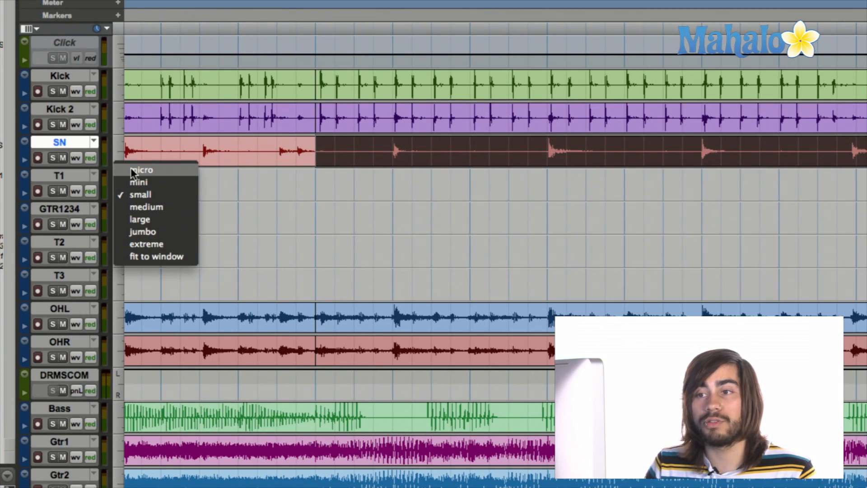
Set all session tracks to micro height from the track height selector
{"action": "left_click", "coordinate": [143, 169]}
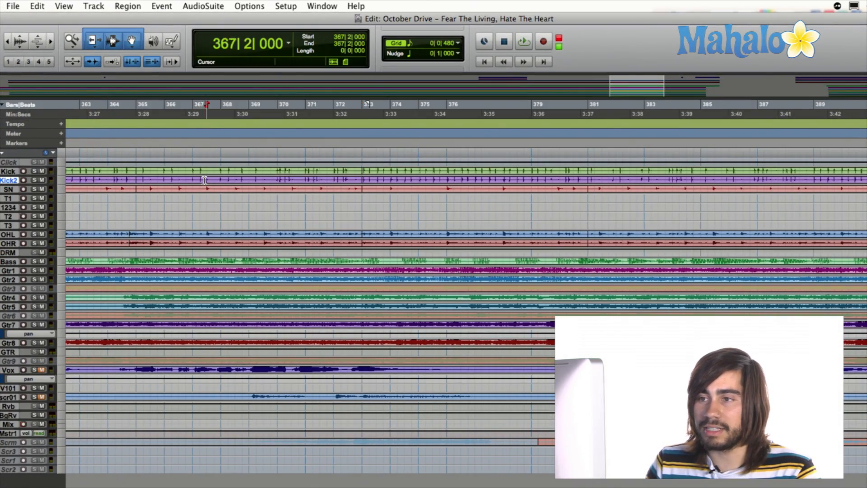
Select the Kick-through-OHR drum tracks and set them to large height
{"action": "left_click_drag", "start_coordinate": [136, 174], "coordinate": [360, 175]}
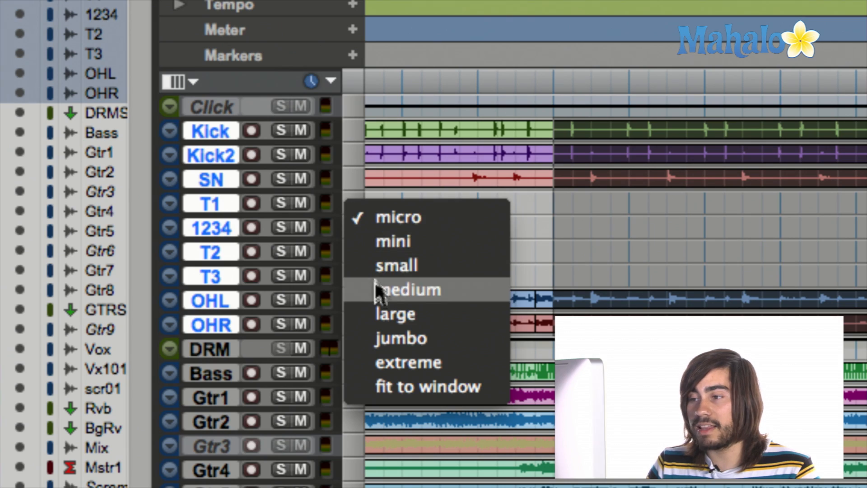
{"action": "mouse_move", "coordinate": [403, 325]}
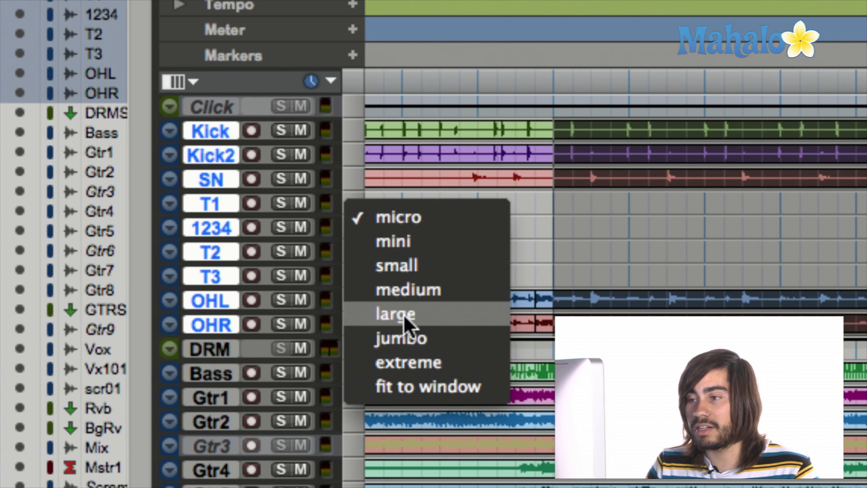
{"action": "left_click", "coordinate": [394, 313]}
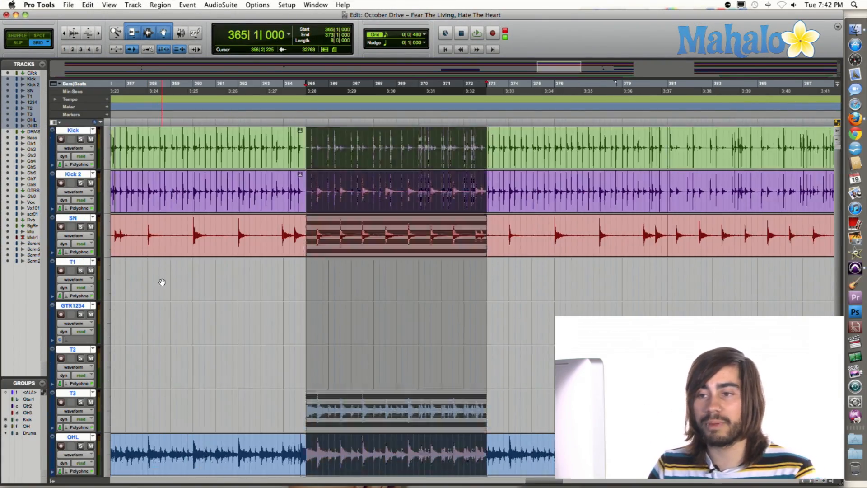
{"action": "scroll", "scroll_direction": "down", "scroll_amount": 3}
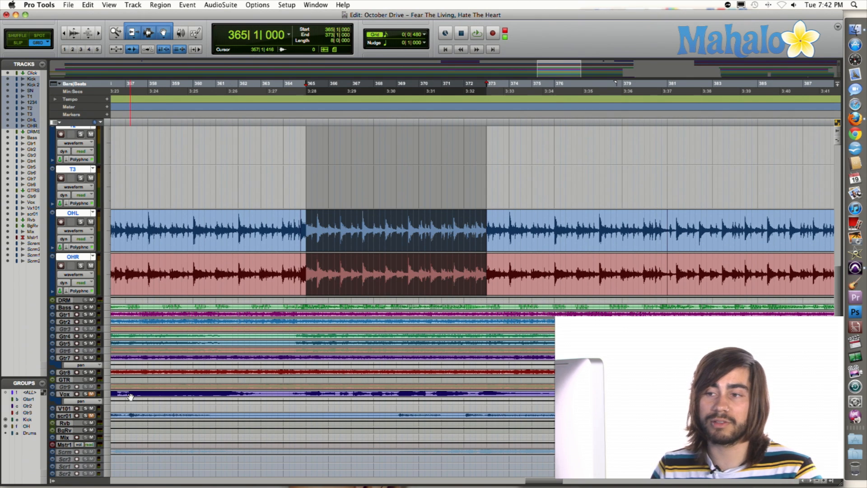